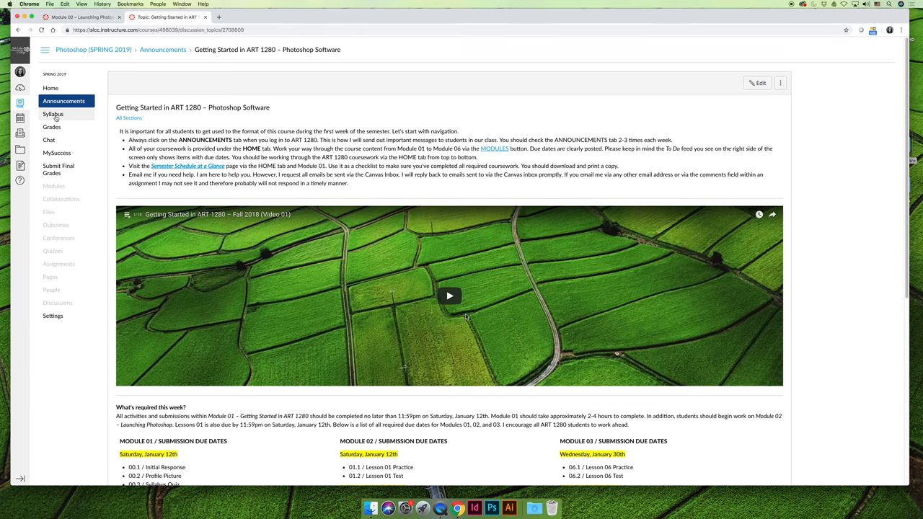
Step: Go to the Photoshop course's Syllabus page from the left course navigation
click(53, 114)
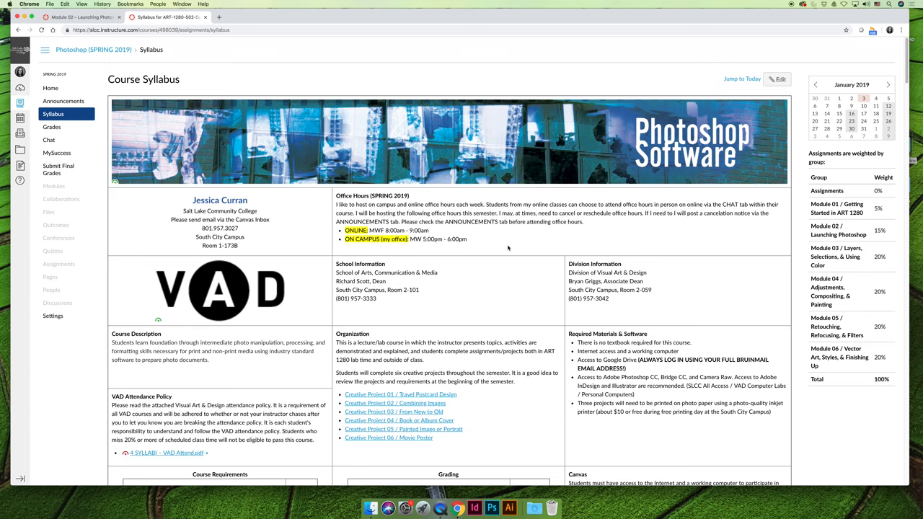
mouse_move(170, 220)
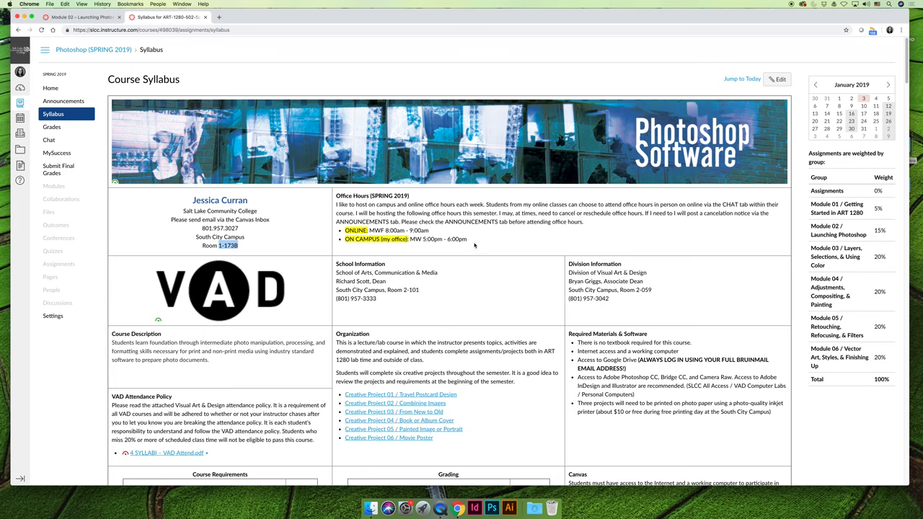
mouse_move(479, 241)
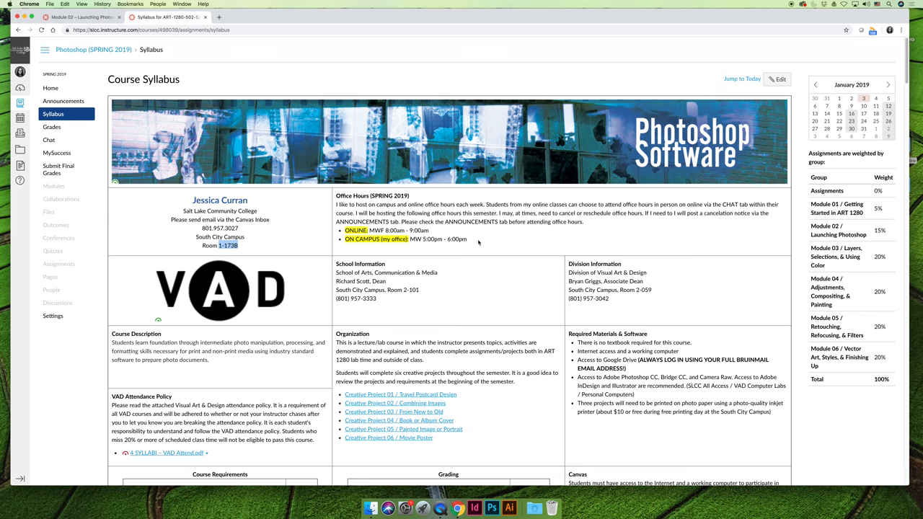
mouse_move(49, 140)
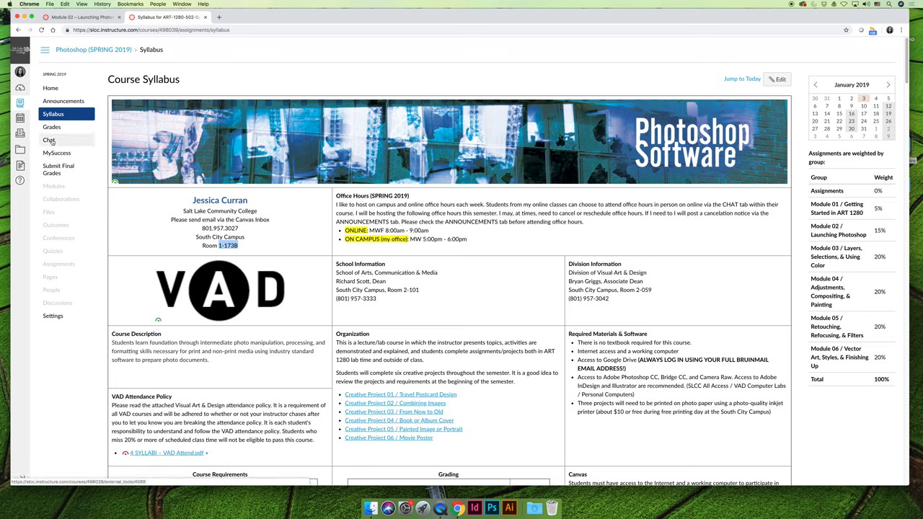
mouse_move(51, 140)
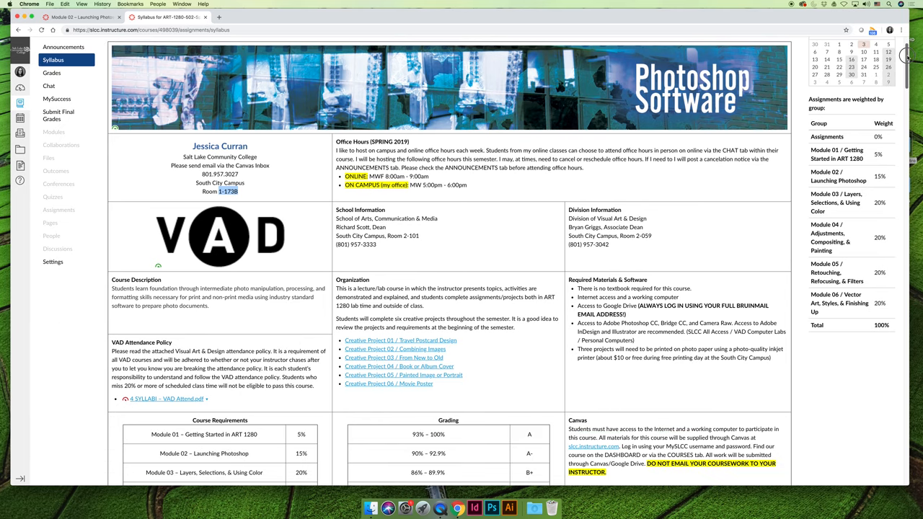
Step: Scroll the syllabus down to the Course Requirements weights and Grading scale tables
scroll(down, 3)
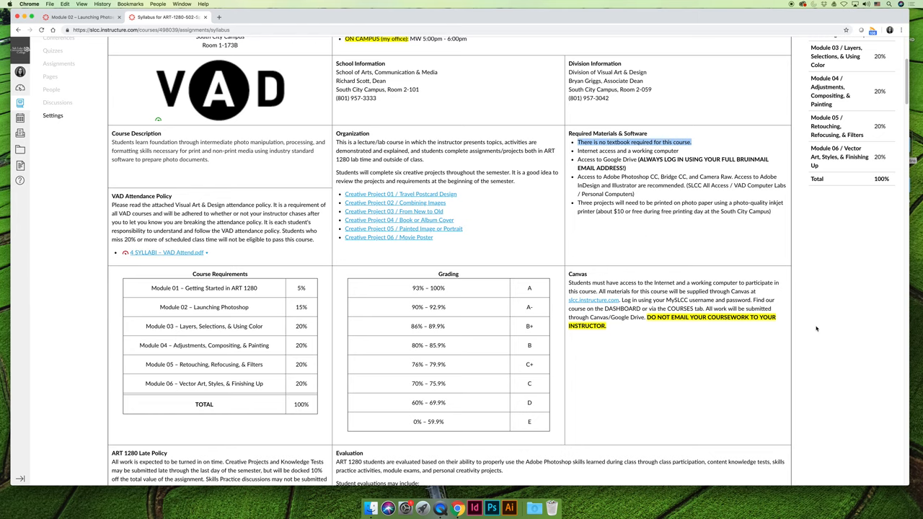
Step: Scroll further to the ART 1280 Late Policy and Evaluation sections
scroll(down, 3)
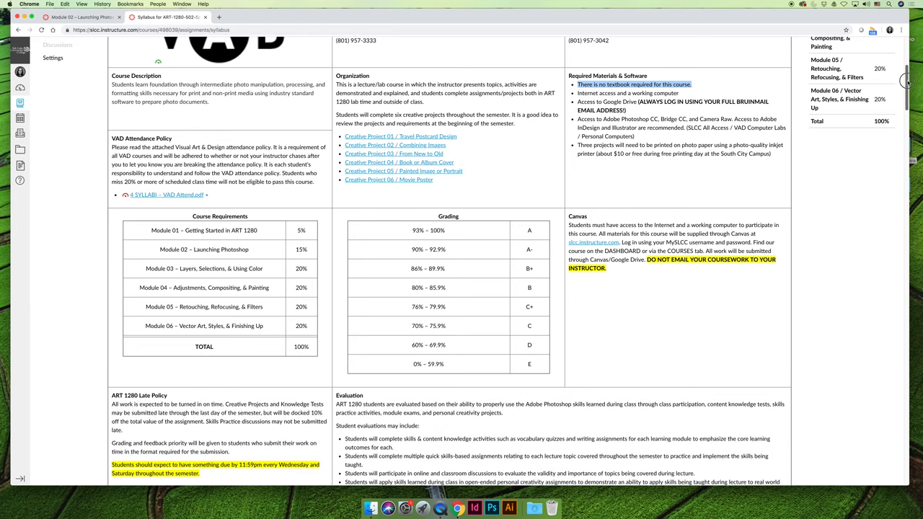
scroll(down, 3)
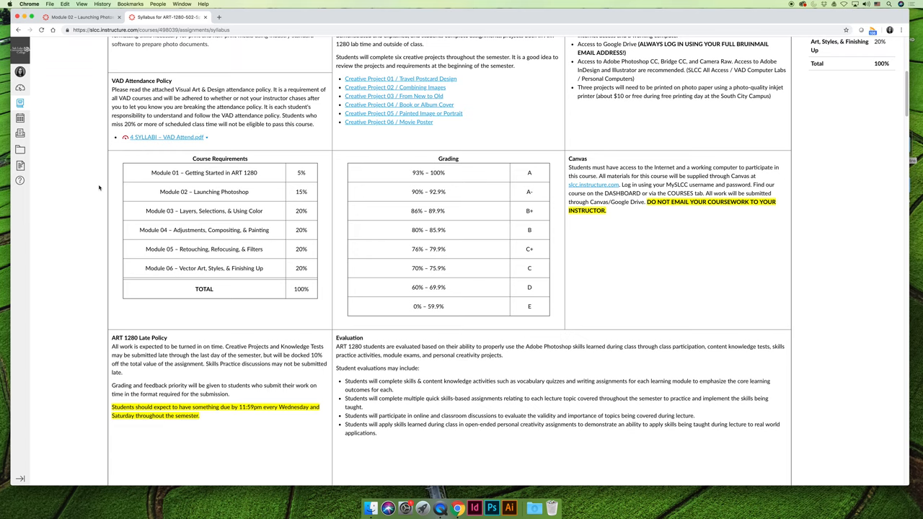
mouse_move(329, 127)
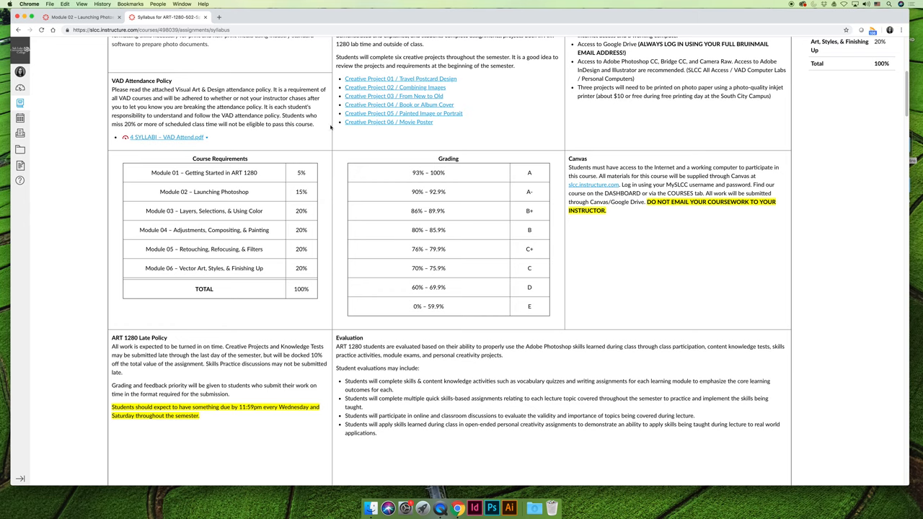
Step: Scroll to Course Objectives & Learning Outcomes and highlight Module 01's 5% weight
scroll(down, 3)
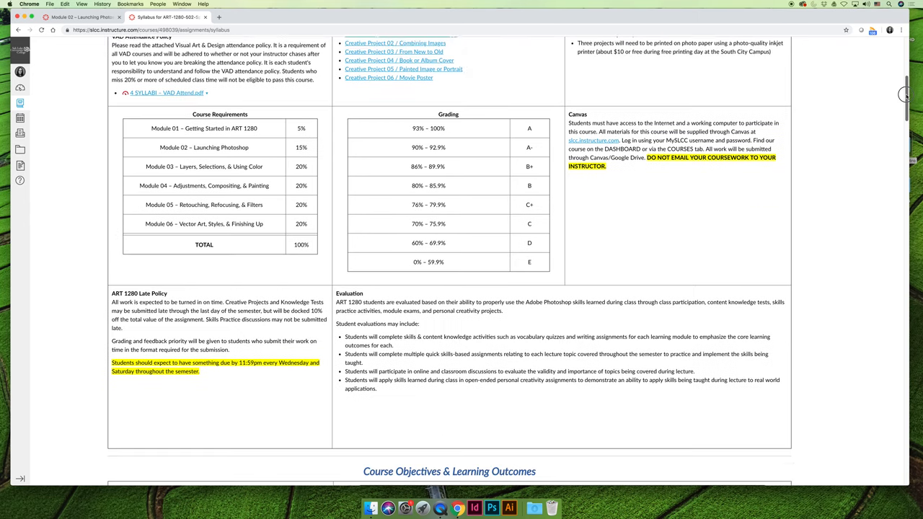
scroll(down, 3)
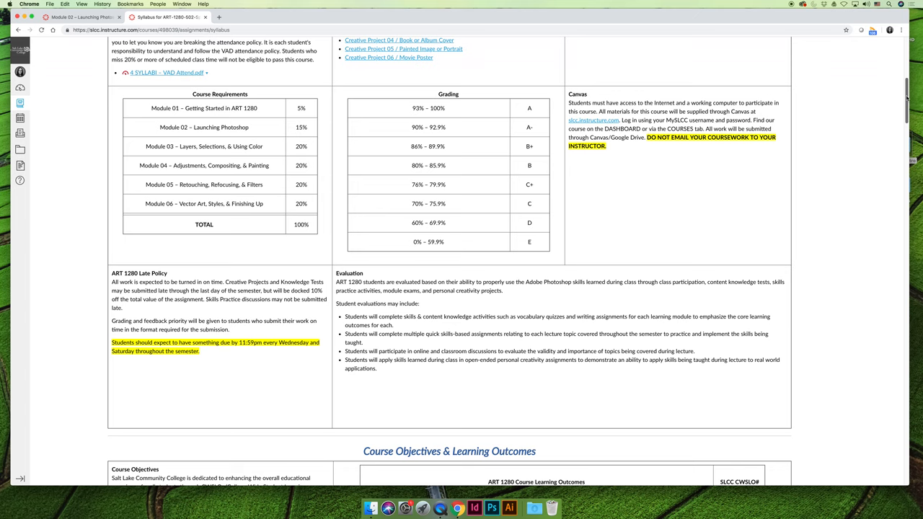
double_click(298, 108)
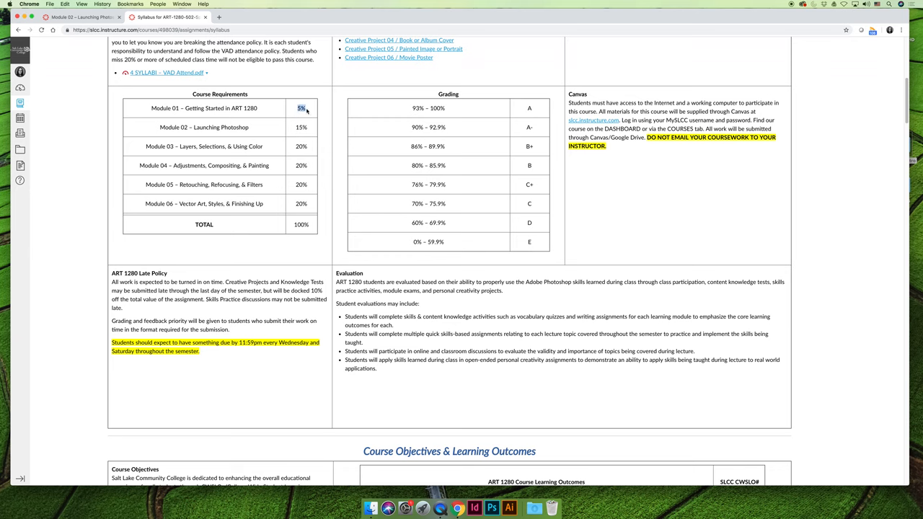